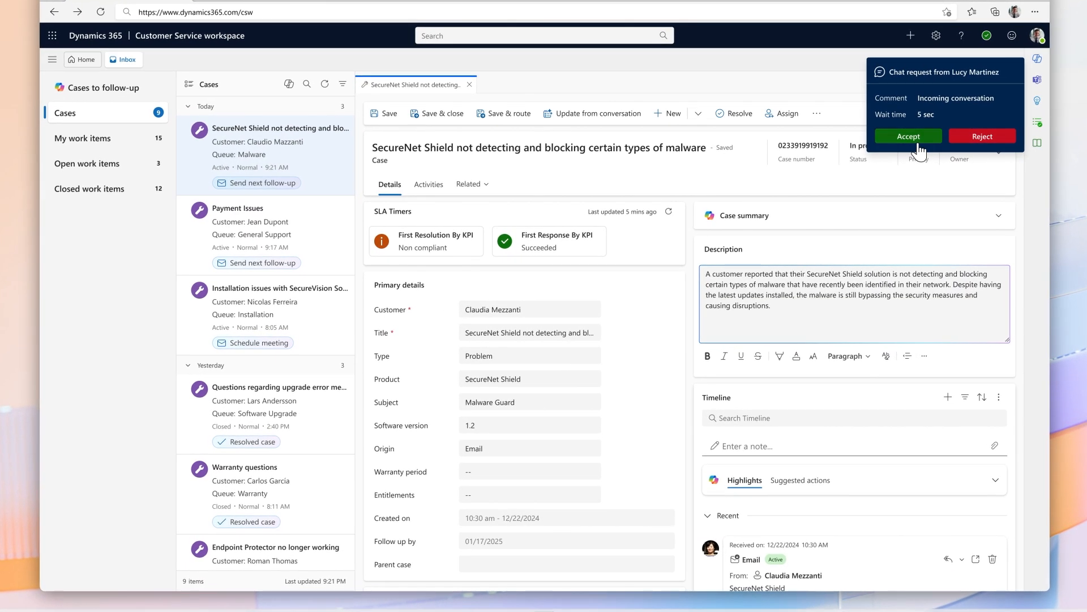
click(907, 134)
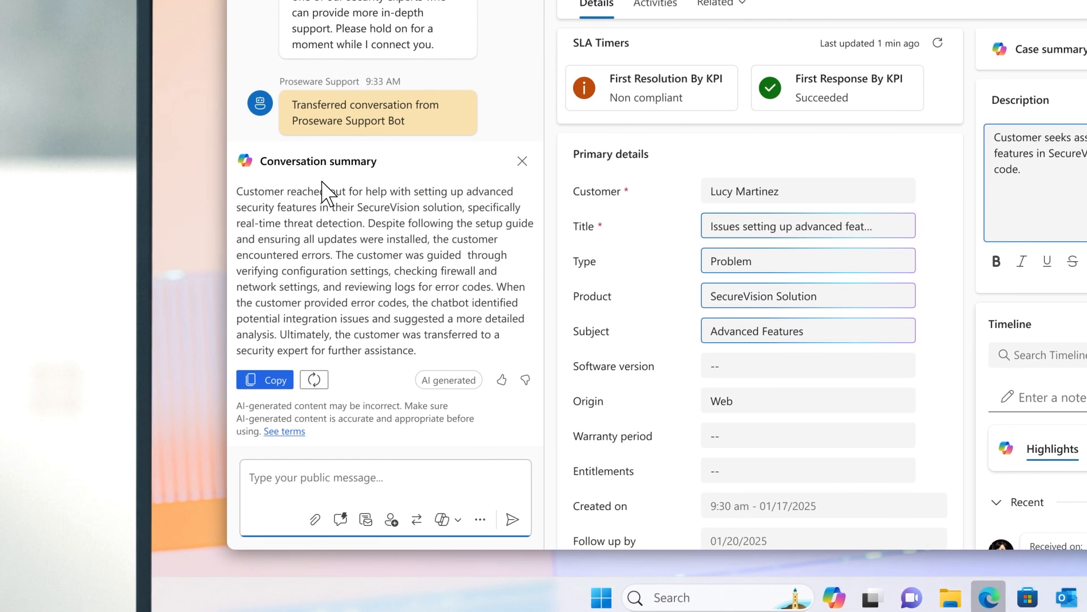
mouse_move(343, 285)
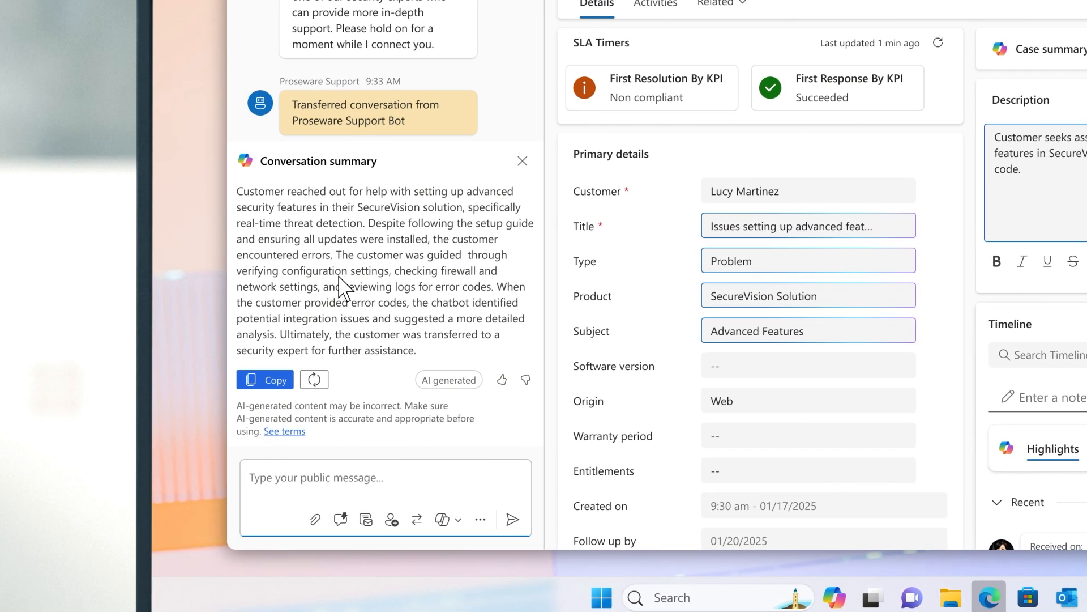
mouse_move(356, 373)
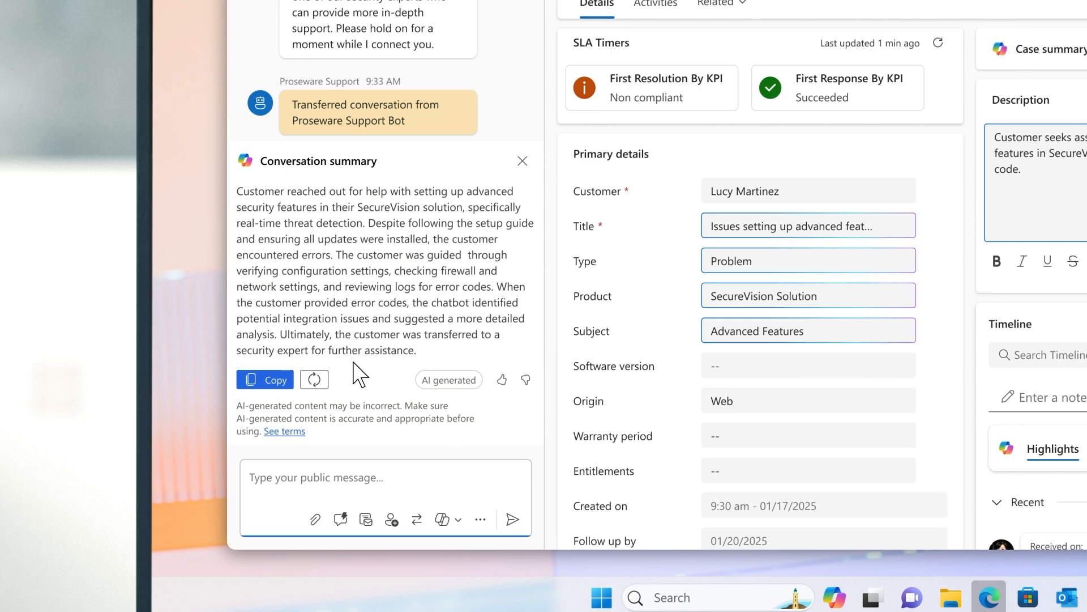
mouse_move(489, 219)
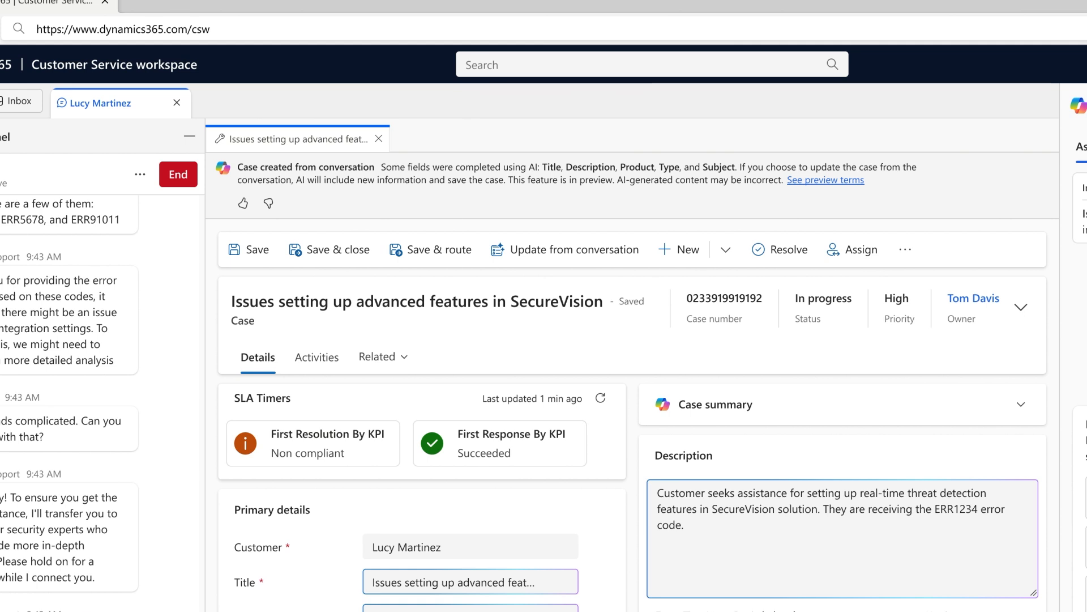
scroll(down, 3)
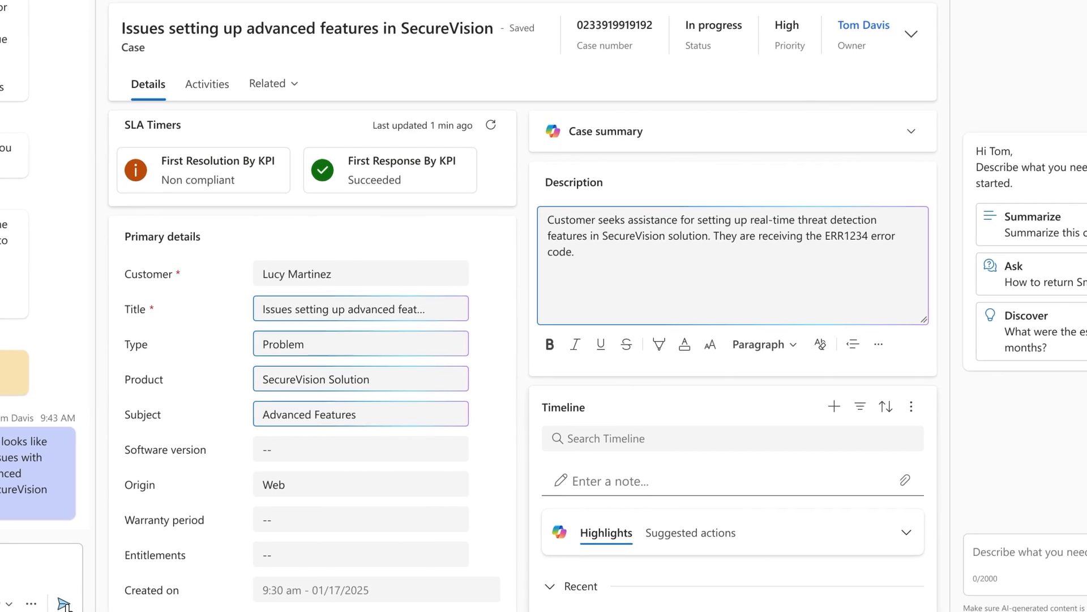
scroll(down, 3)
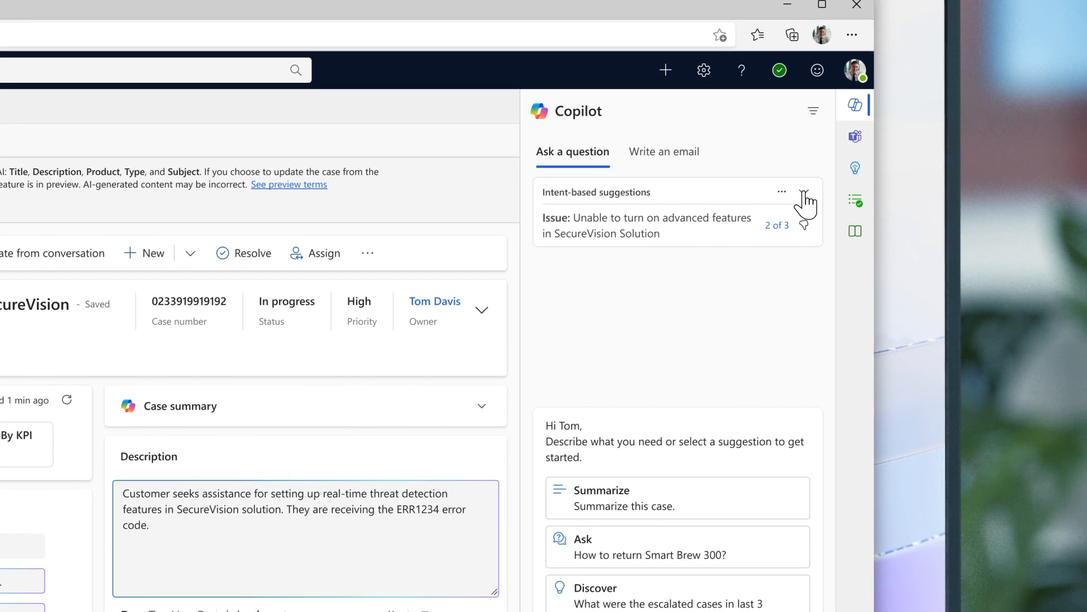
- Expand the Copilot intent-based suggestions listing the troubleshooting steps
click(806, 192)
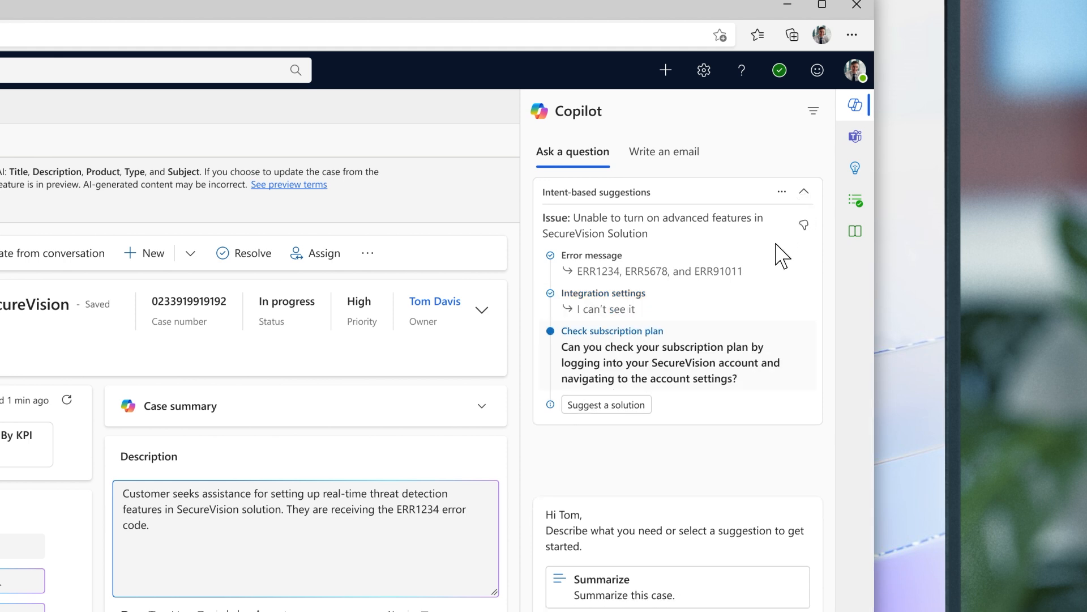
mouse_move(706, 394)
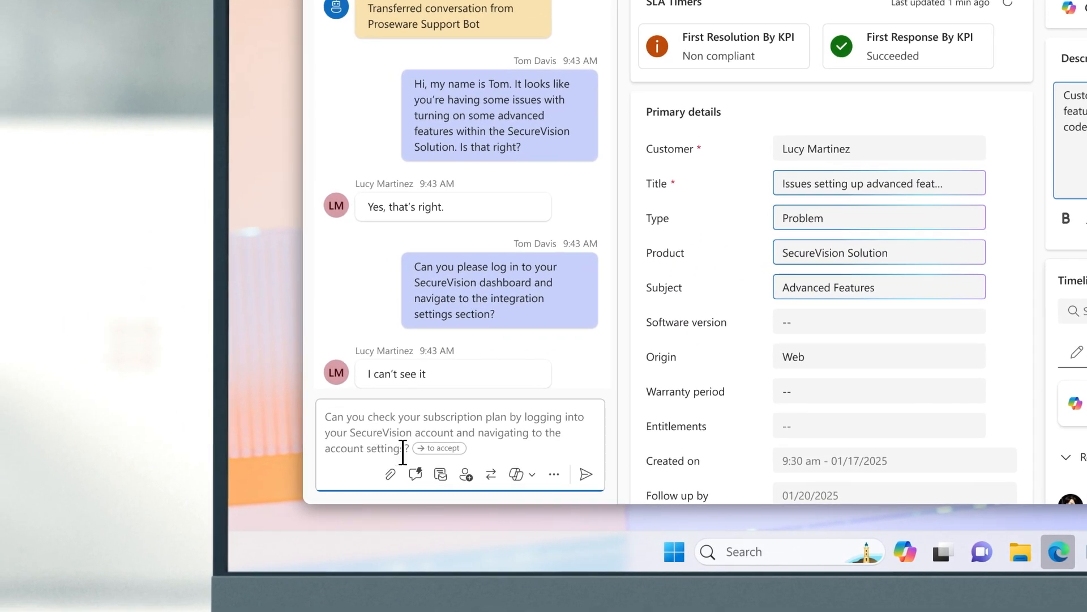
- Send the suggested subscription-plan check question to the customer
click(438, 449)
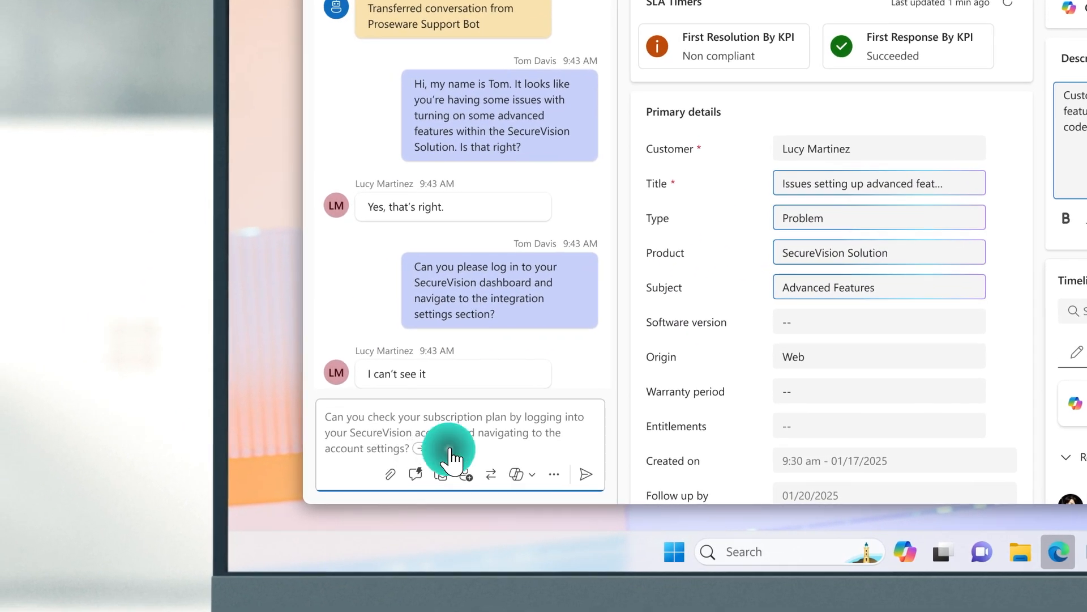
click(585, 475)
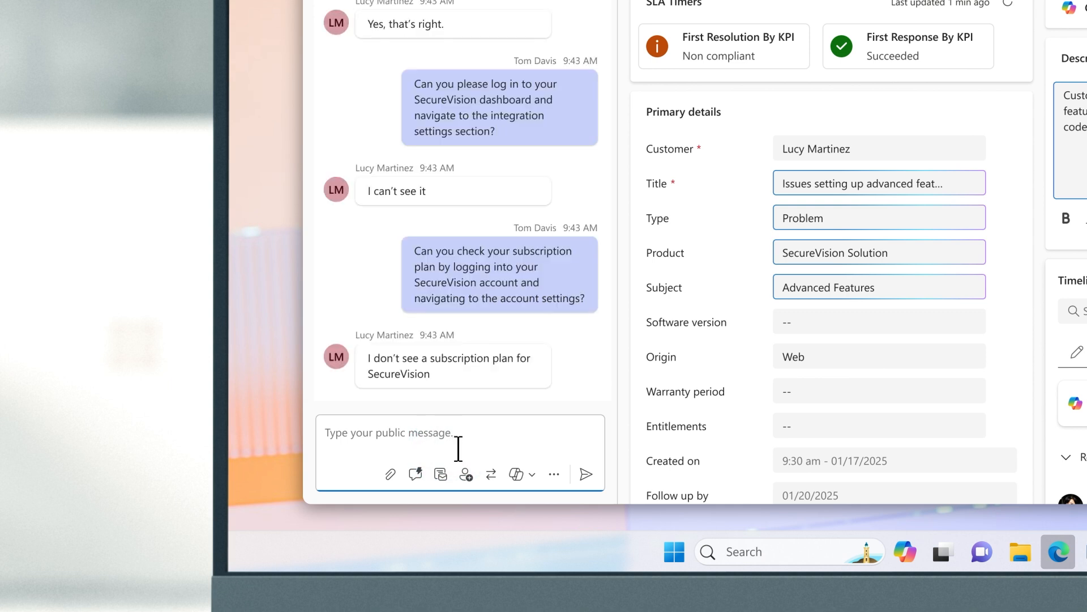
- Send the plan-upgrade explanation, then draft a message inviting the customer to a short survey
text(Aha, the reason you are not seeing the settings is because you don't have the correct subsc)
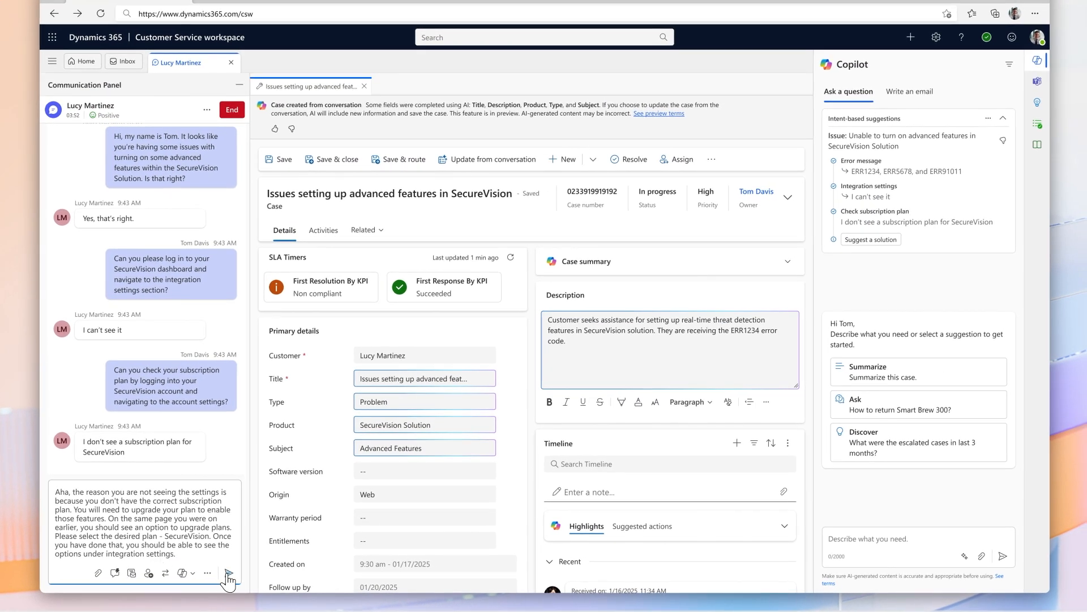
click(230, 573)
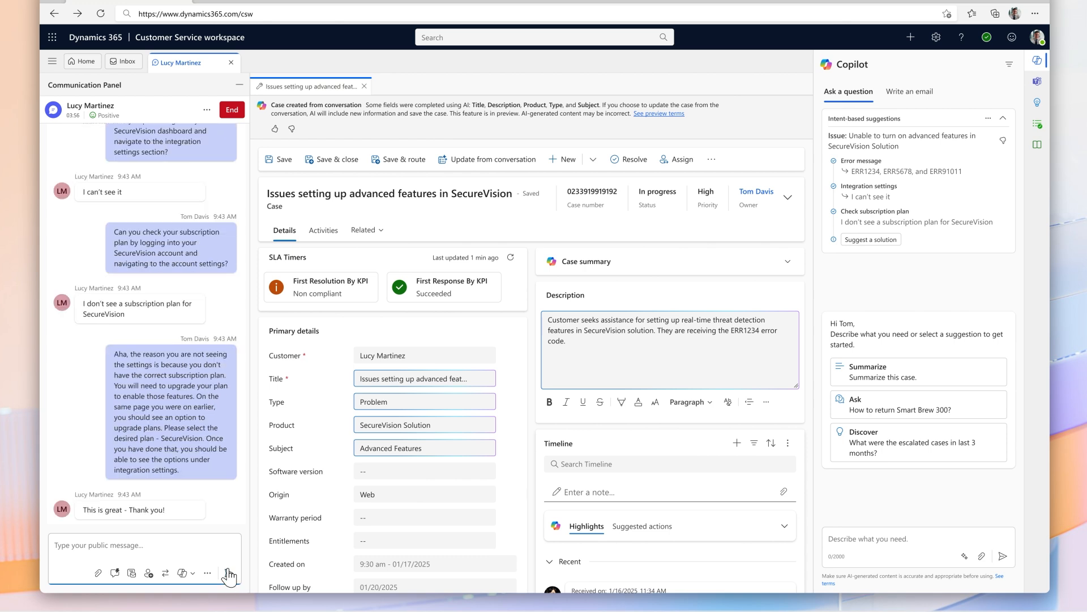
text(Great! It would be great if you could take this short survey about your experience: www.securevision.com/feedback)
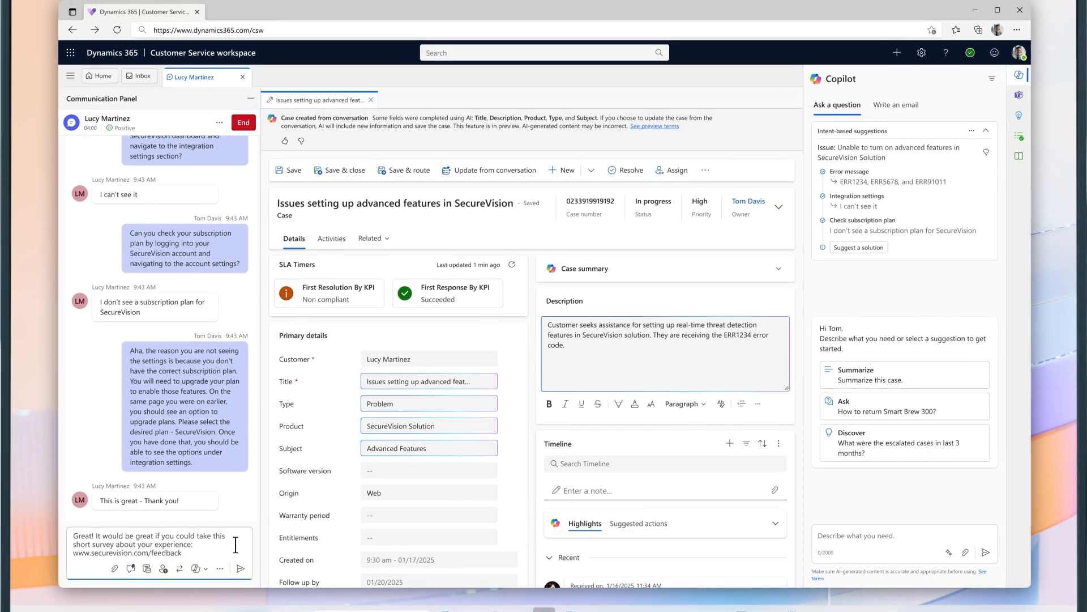
- Send the survey invitation, resolve the case as problem solved, and bring up the drafted knowledge article
click(240, 568)
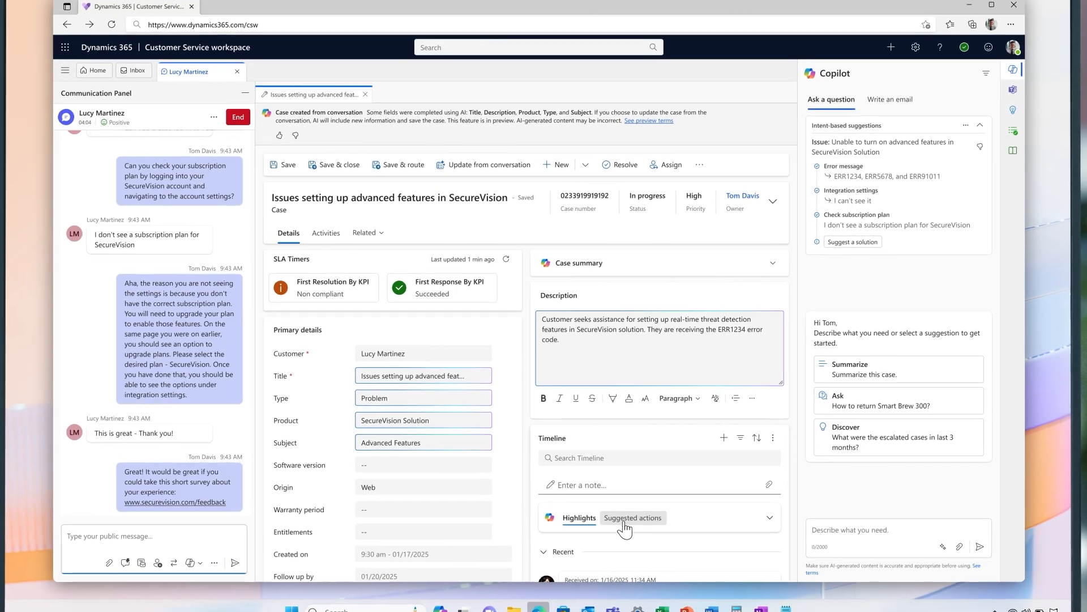
click(632, 518)
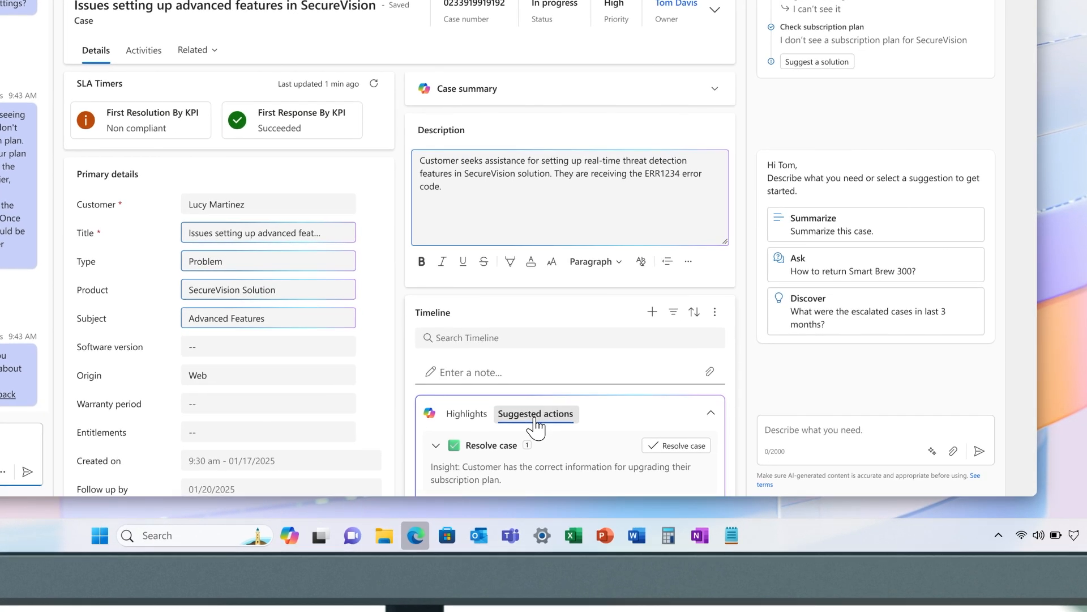
click(677, 446)
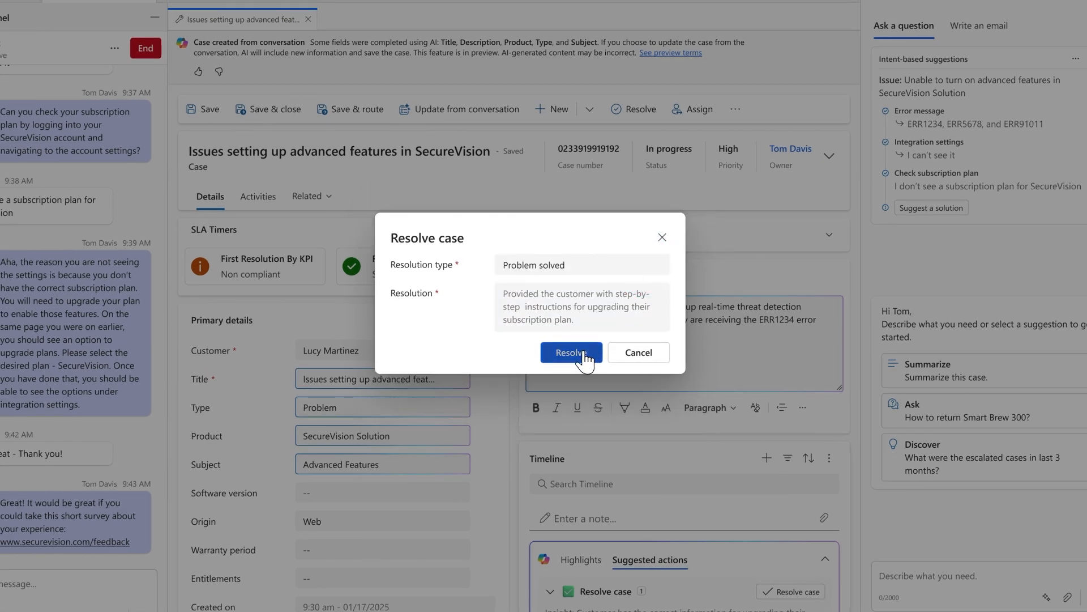
click(571, 353)
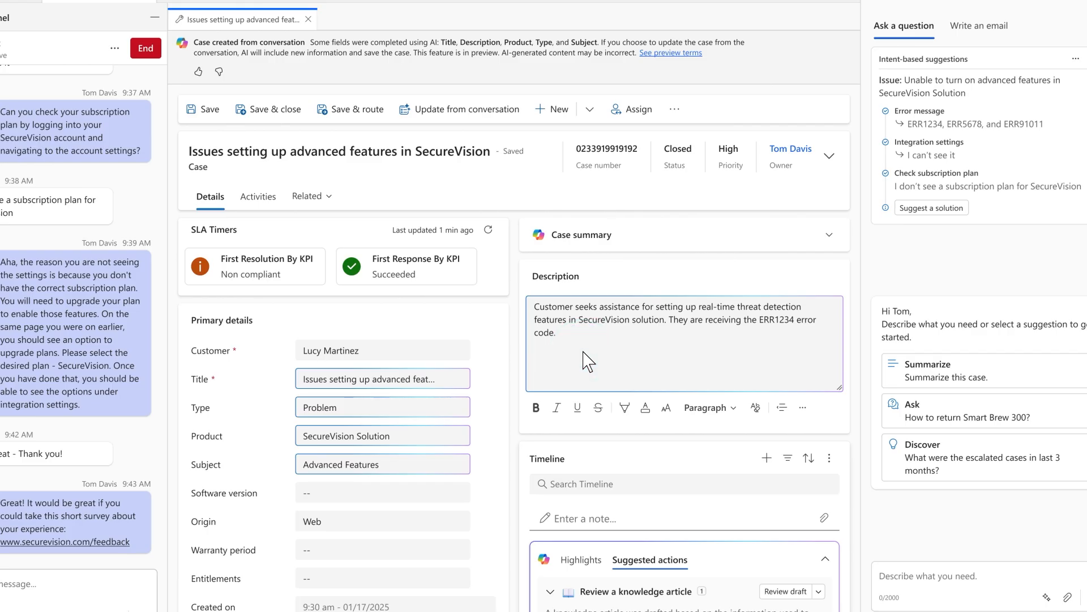
click(784, 591)
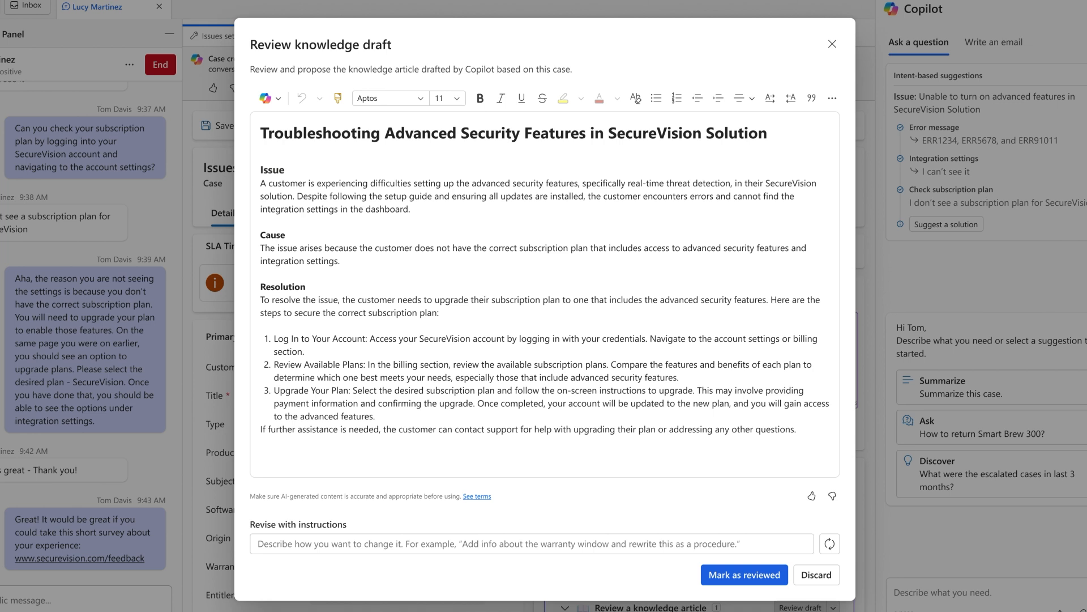
mouse_move(714, 177)
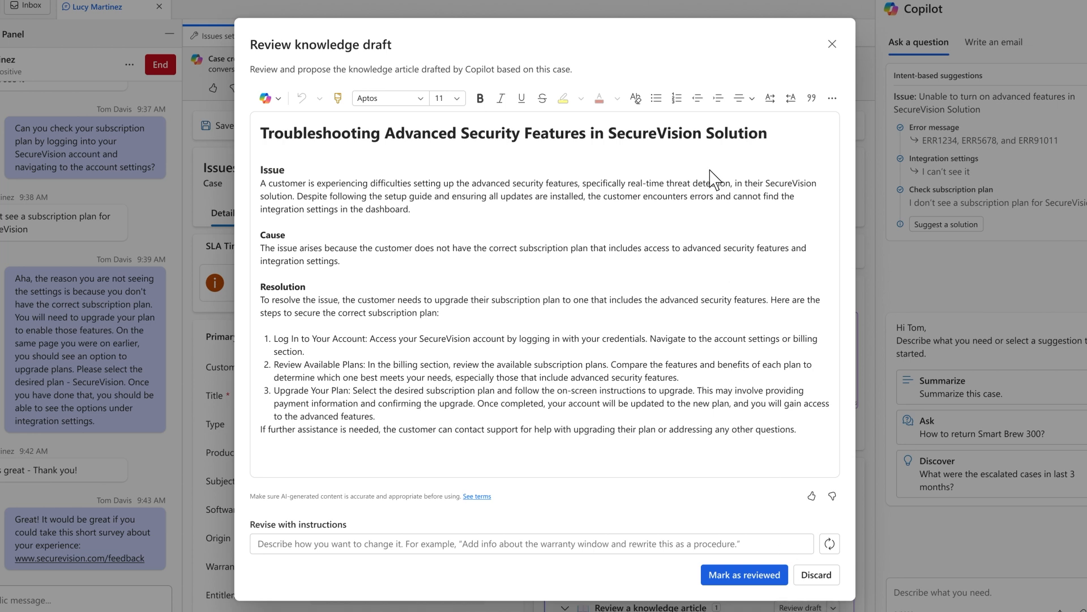
mouse_move(358, 340)
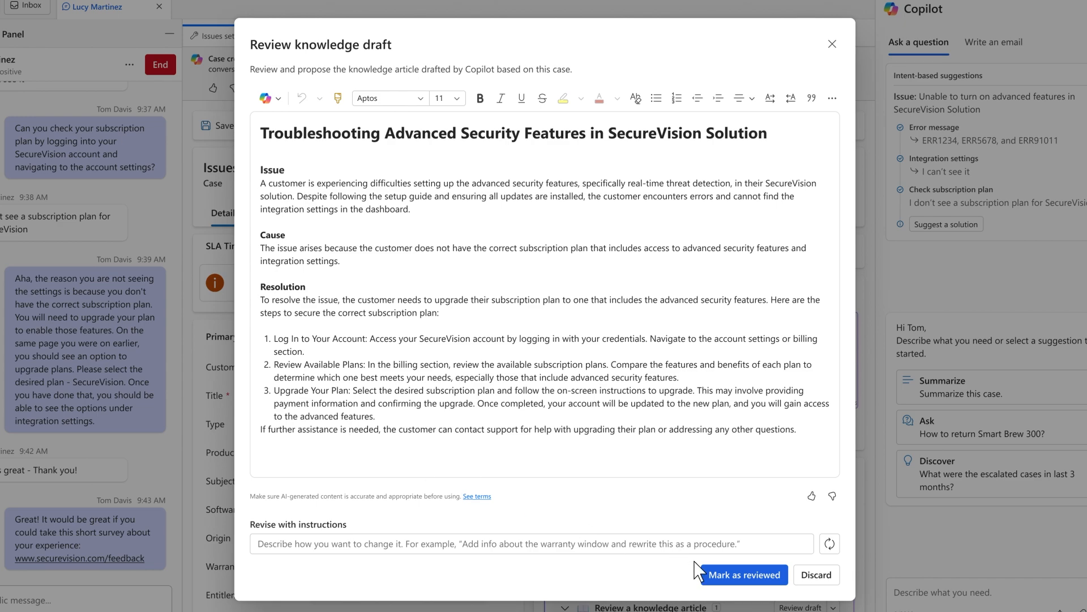
- Mark the SecureVision advanced security troubleshooting article draft as reviewed
click(743, 574)
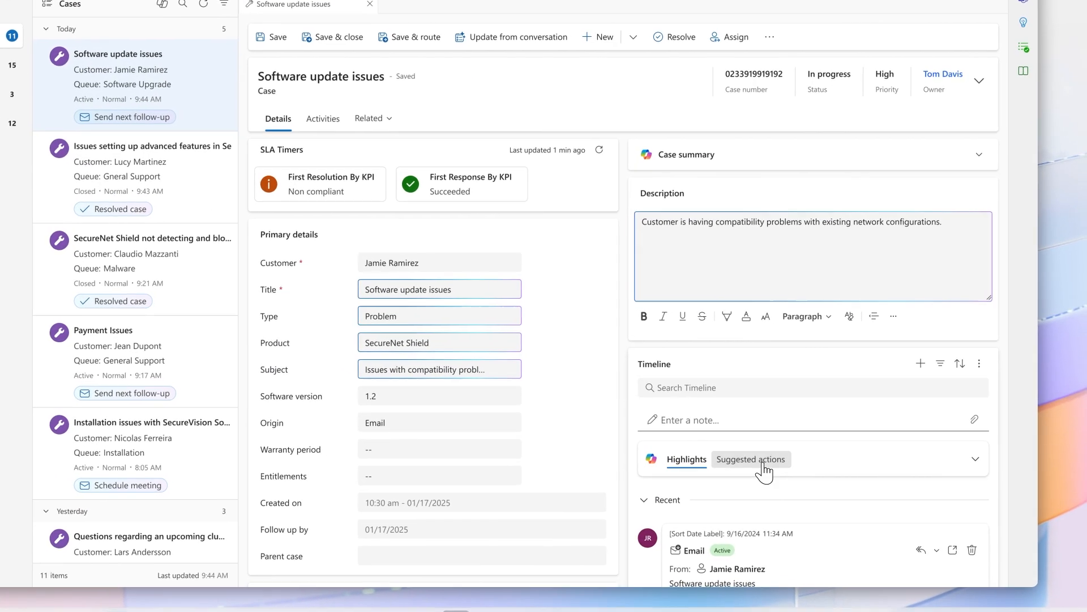
- Review the Copilot-drafted follow-up reply on the Software update issues case and keep it
click(749, 459)
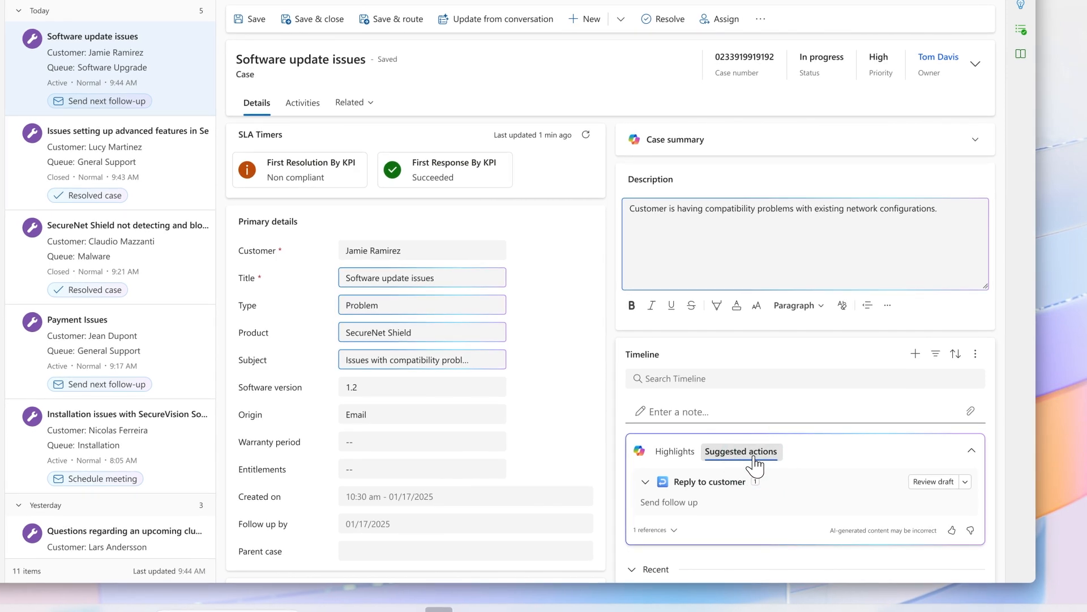
click(934, 481)
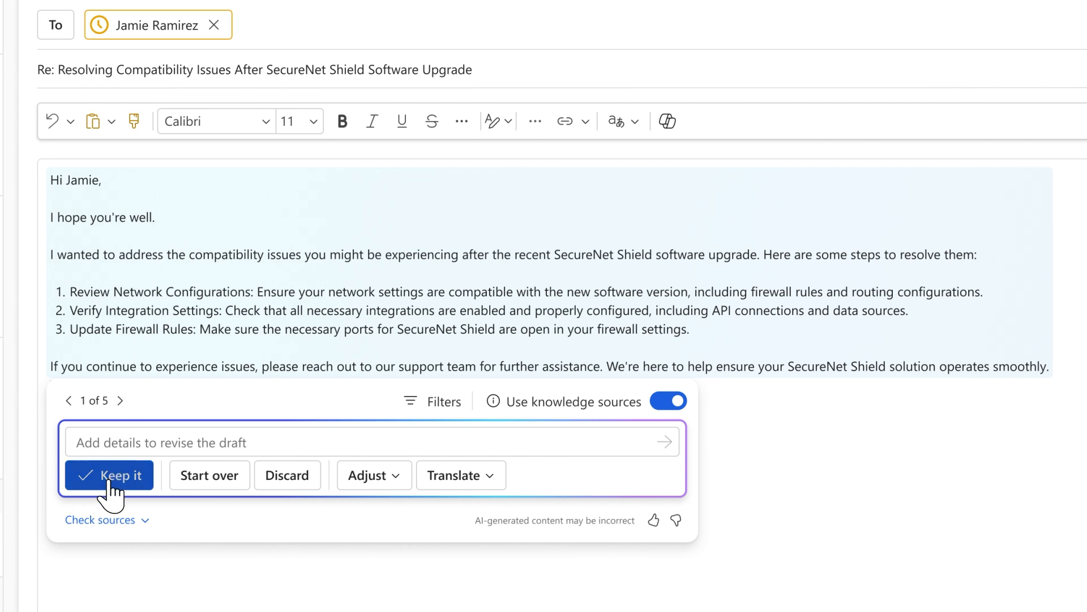
click(109, 475)
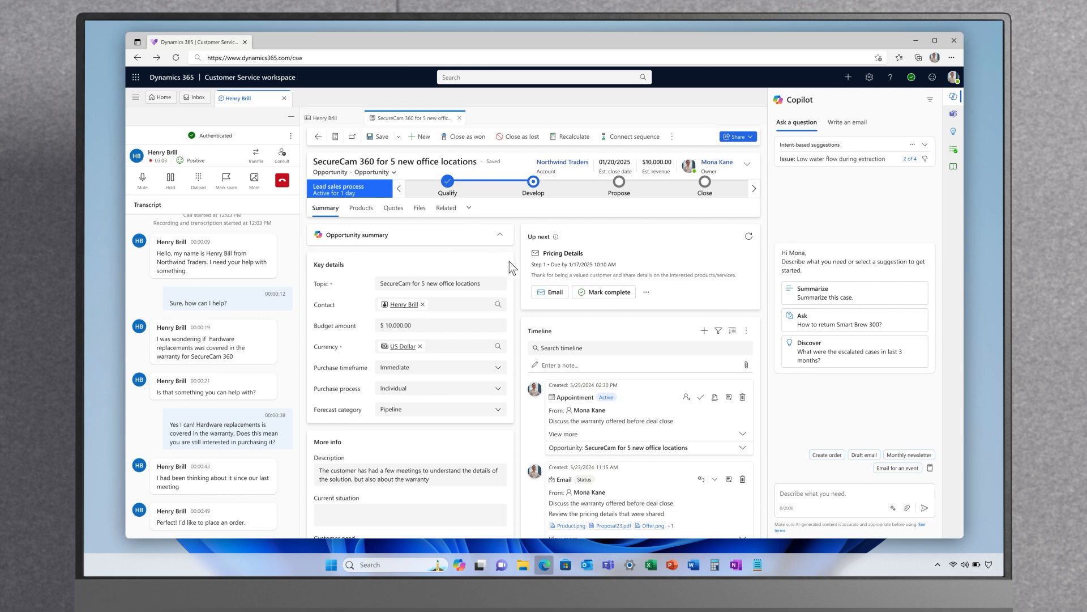
mouse_move(793, 397)
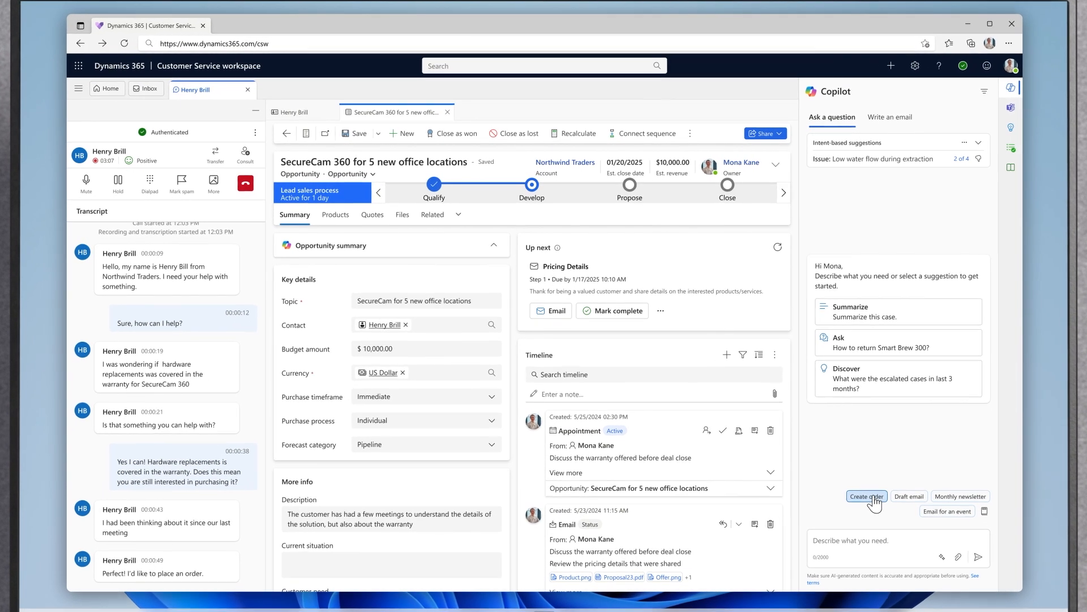
- Create an order from the SecureCam 360 opportunity via the Copilot prompt
click(867, 496)
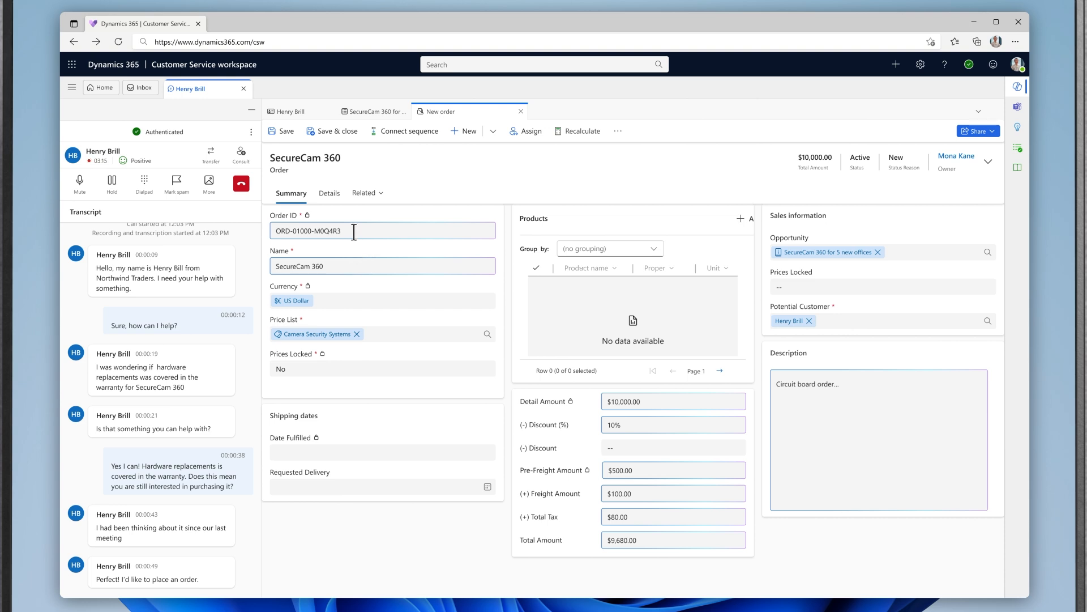
- Save the new SecureCam 360 order with Camera Security Systems pricing totalling $9,680.00
click(375, 111)
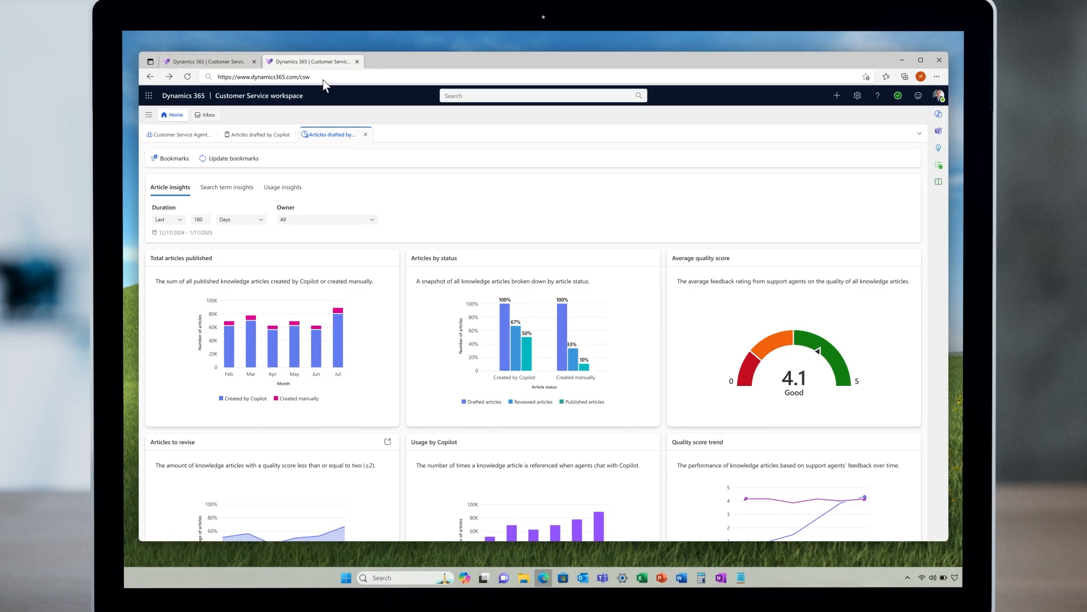
mouse_move(242, 401)
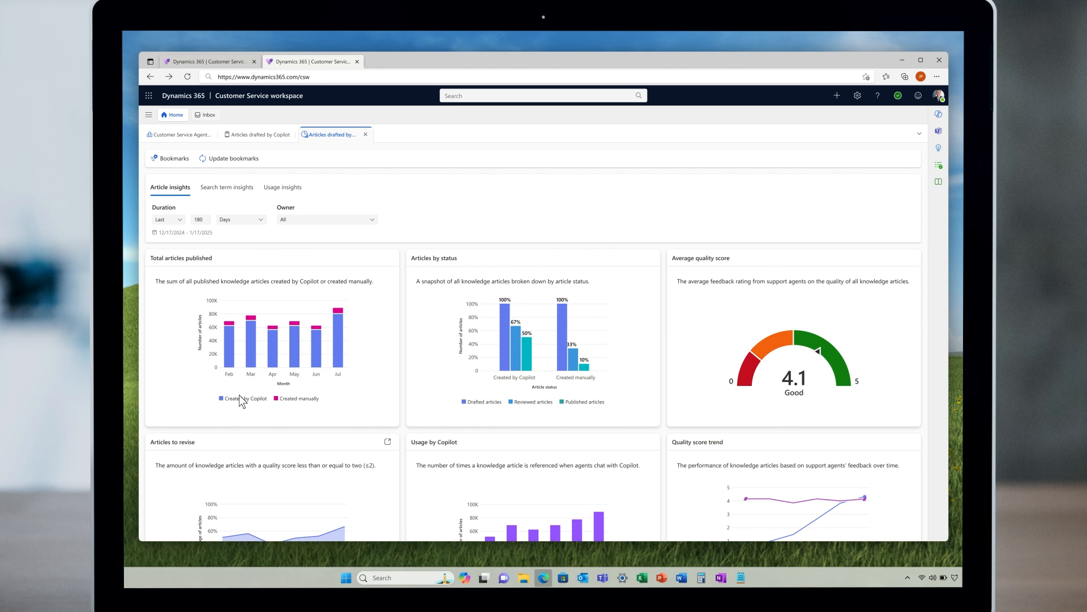
mouse_move(462, 419)
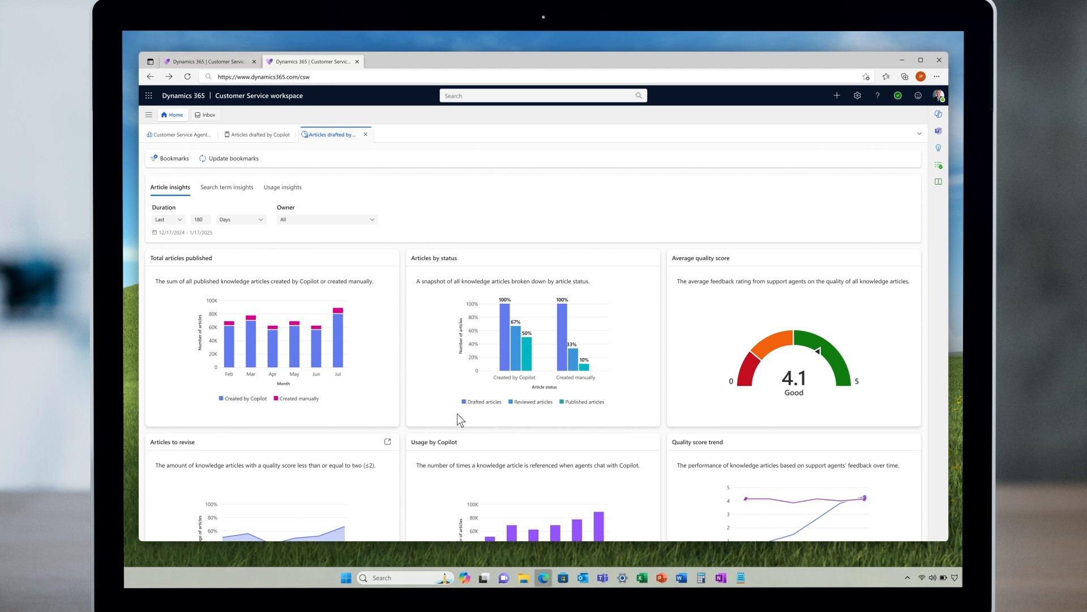
mouse_move(551, 426)
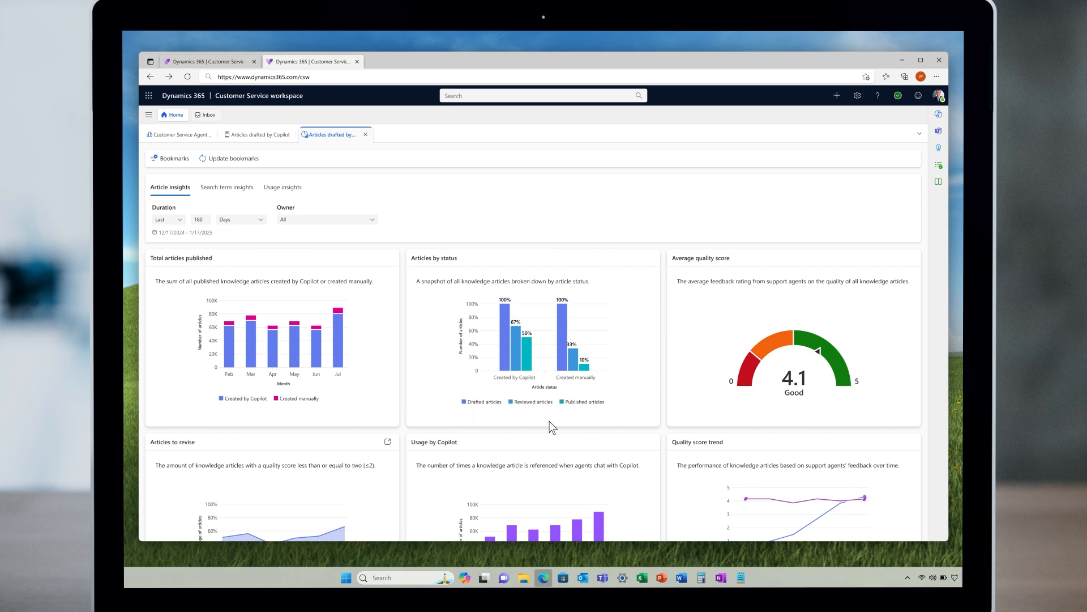